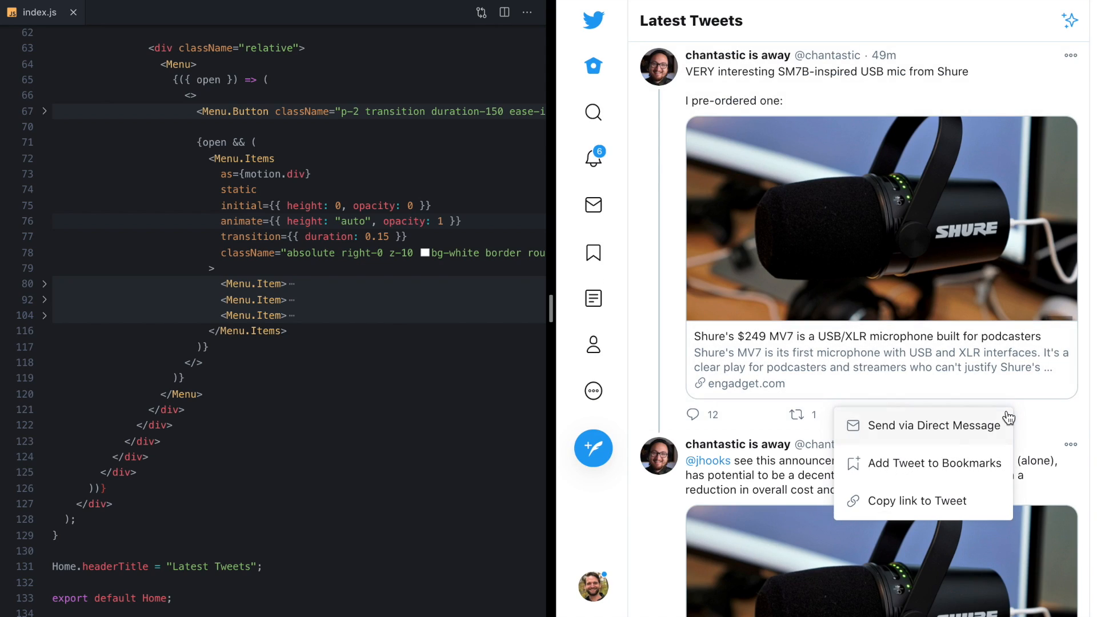
mouse_move(1034, 419)
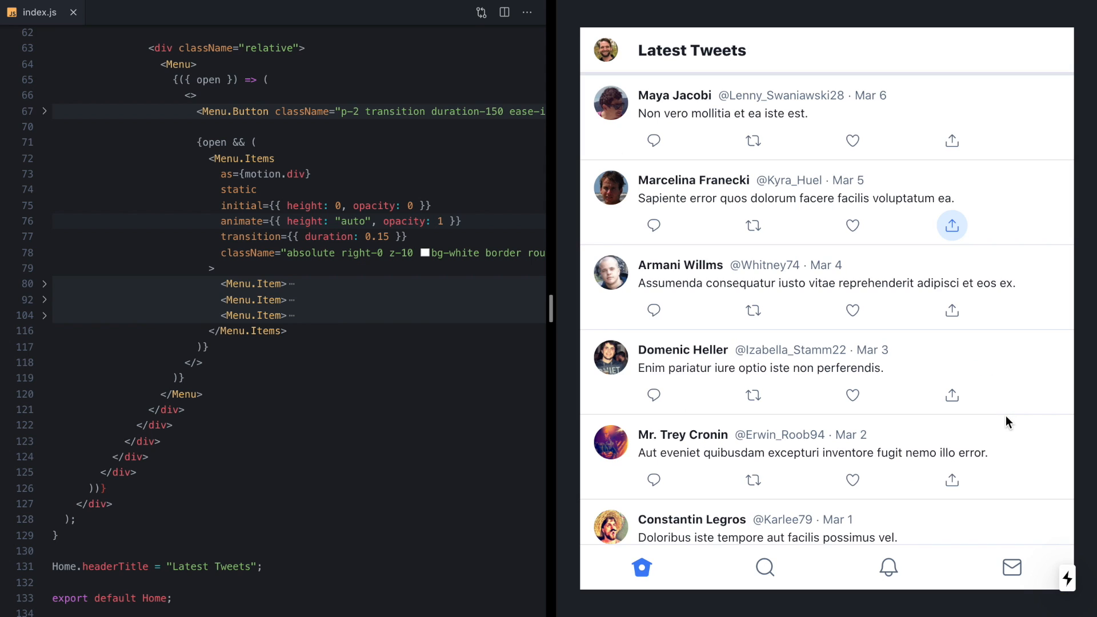
click(951, 310)
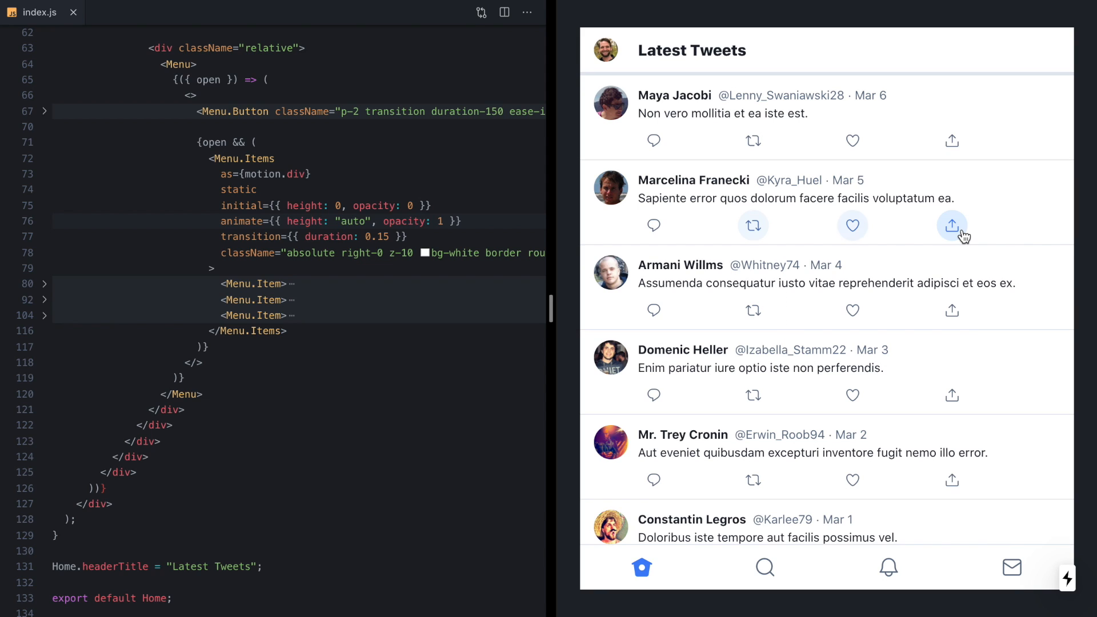
mouse_move(1000, 236)
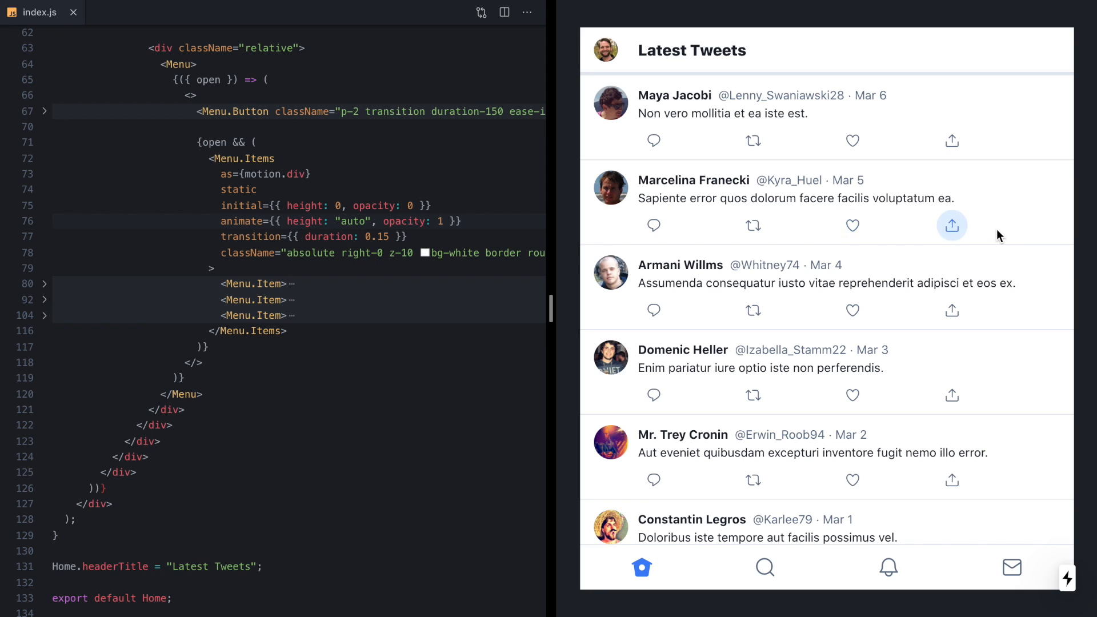
click(952, 225)
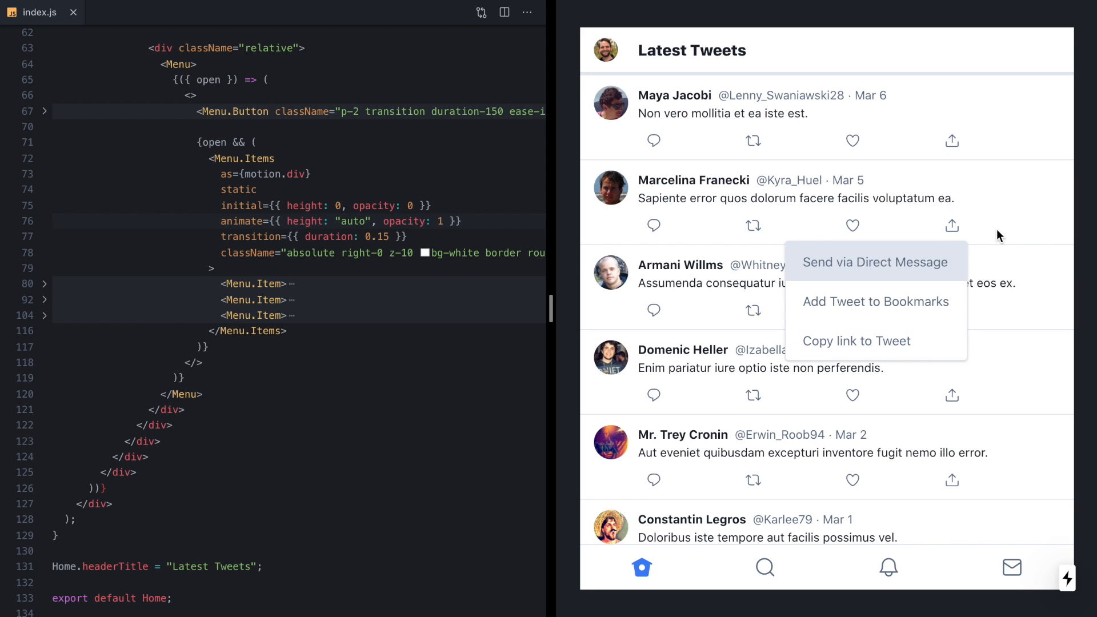
click(952, 225)
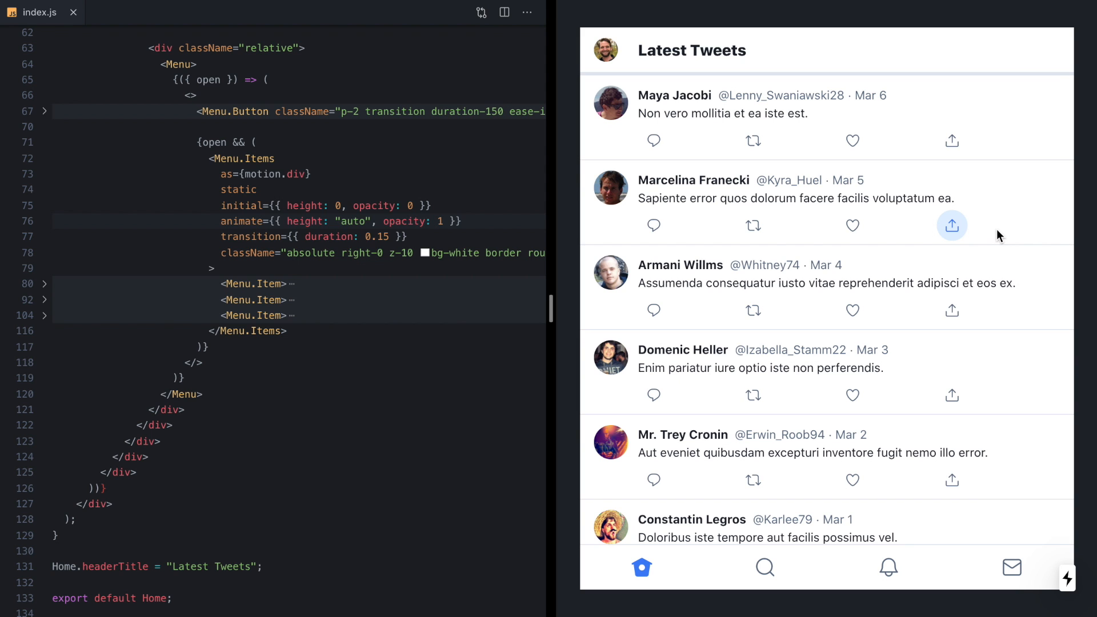
click(952, 225)
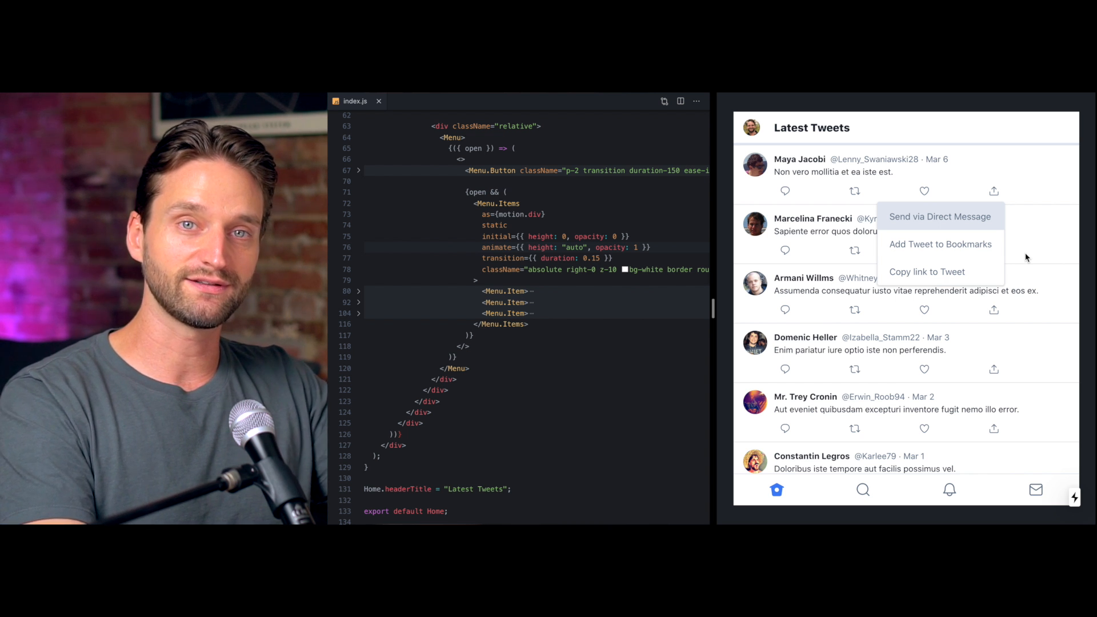
click(1027, 258)
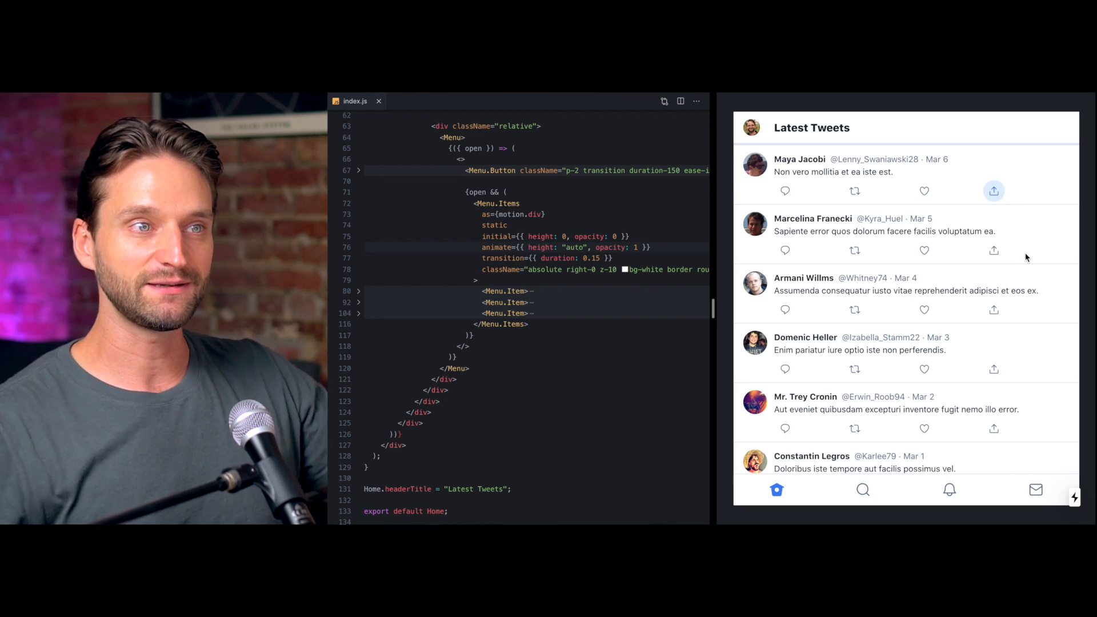